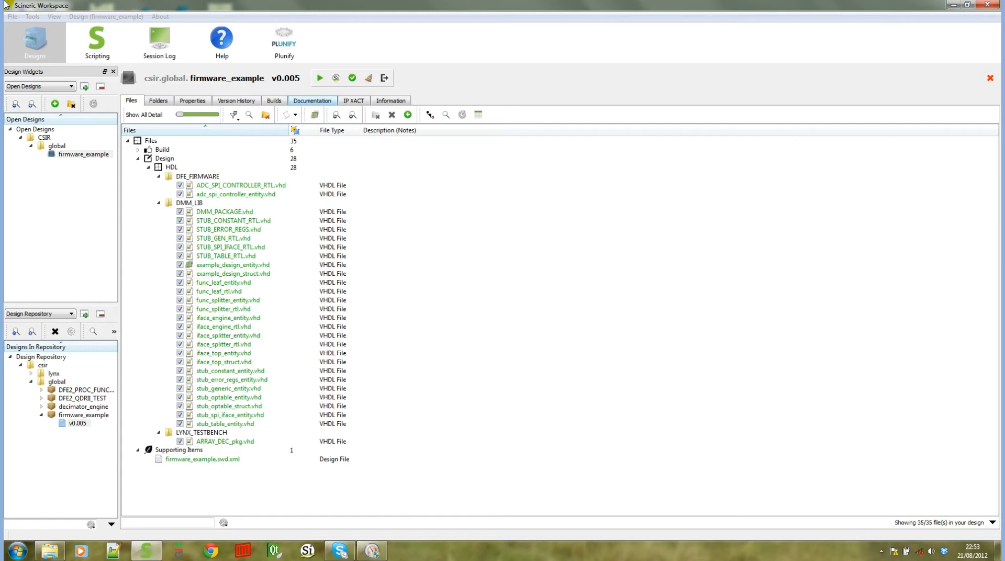
{"action": "mouse_move", "coordinate": [180, 22]}
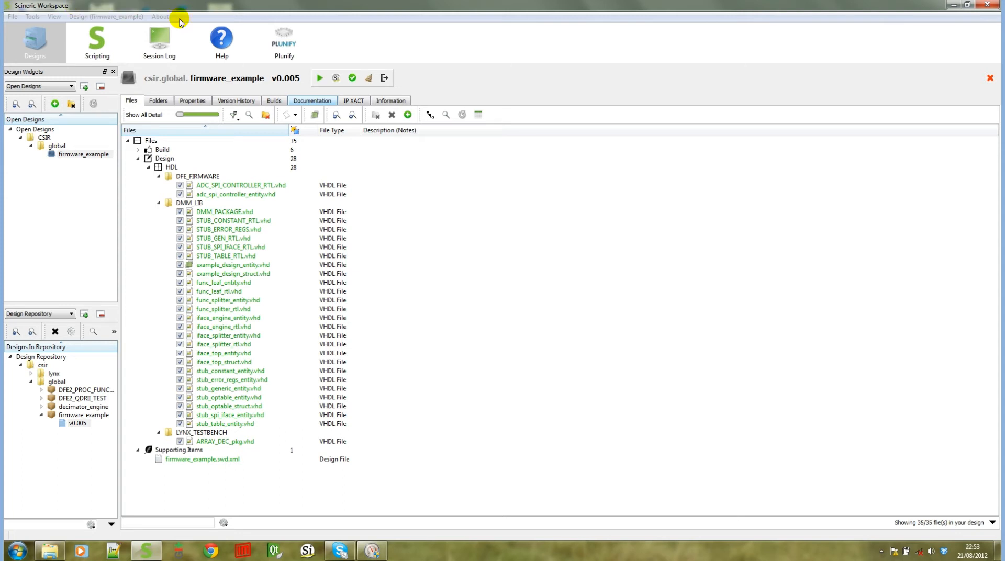
Step: Show the Documentation page for firmware_example, which reports nothing generated yet
{"action": "left_click", "coordinate": [313, 100]}
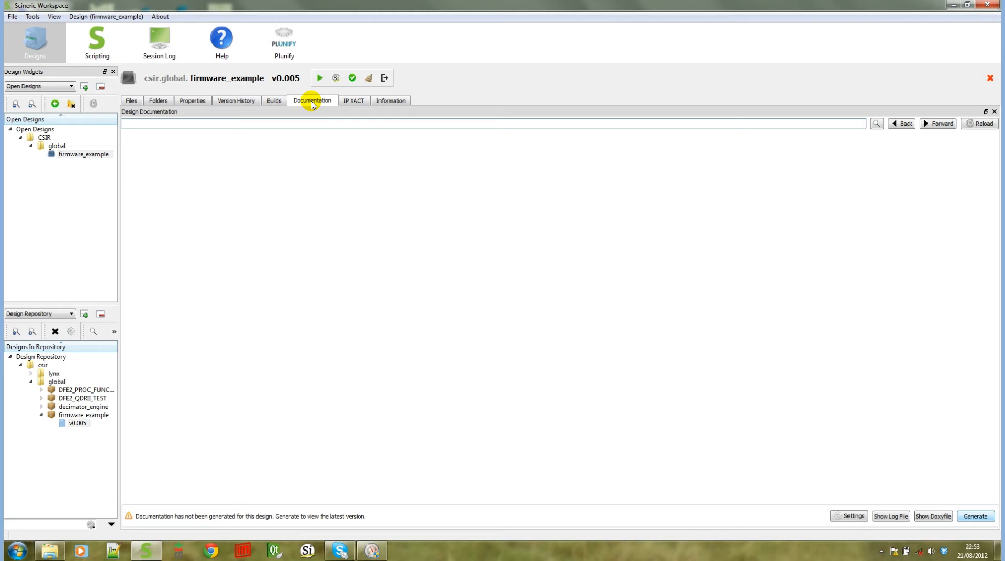
{"action": "mouse_move", "coordinate": [764, 214]}
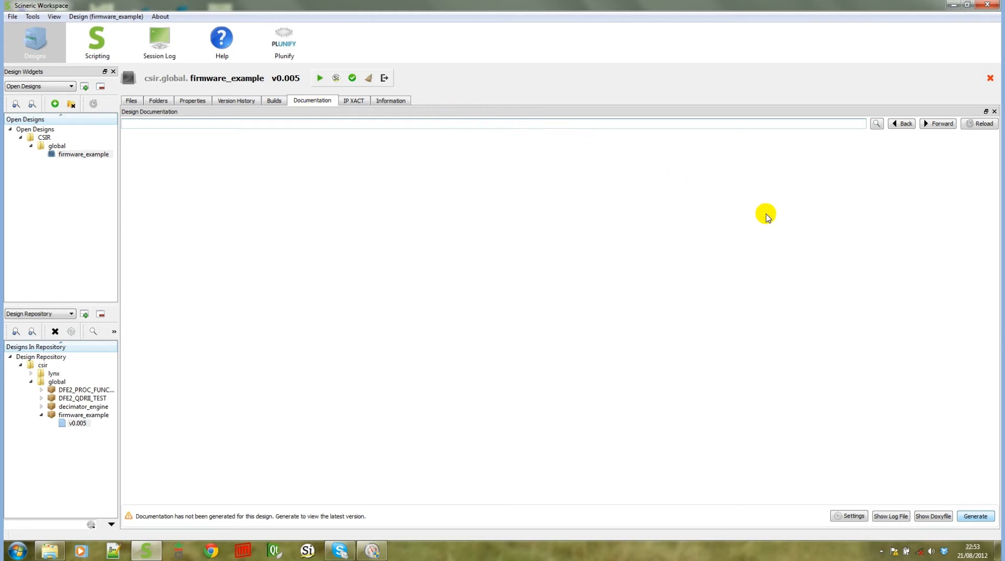
Step: Generate the Doxygen documentation, review the Task Log, and dismiss it to see the main page
{"action": "left_click", "coordinate": [976, 516]}
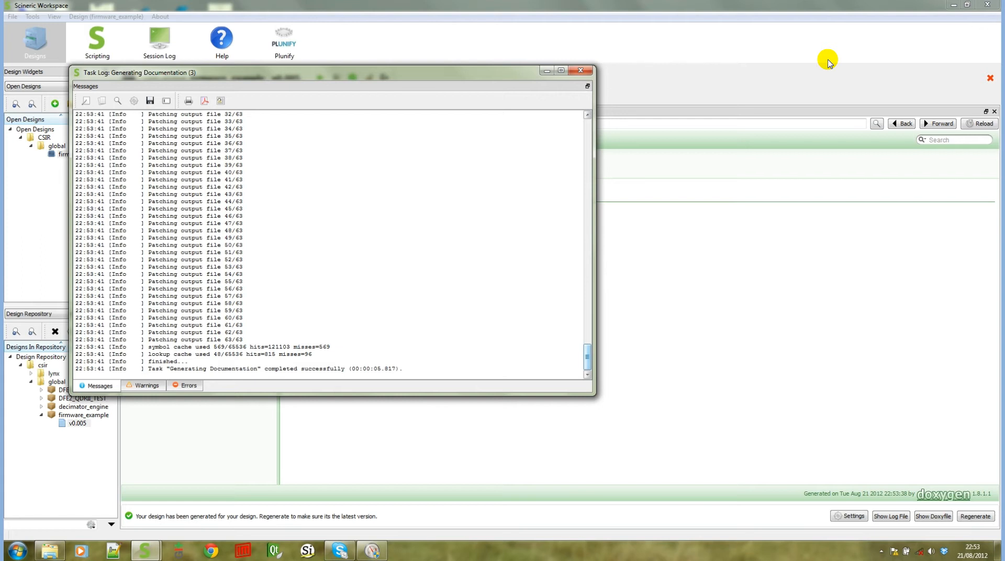
{"action": "left_click_drag", "start_coordinate": [586, 356], "coordinate": [586, 128]}
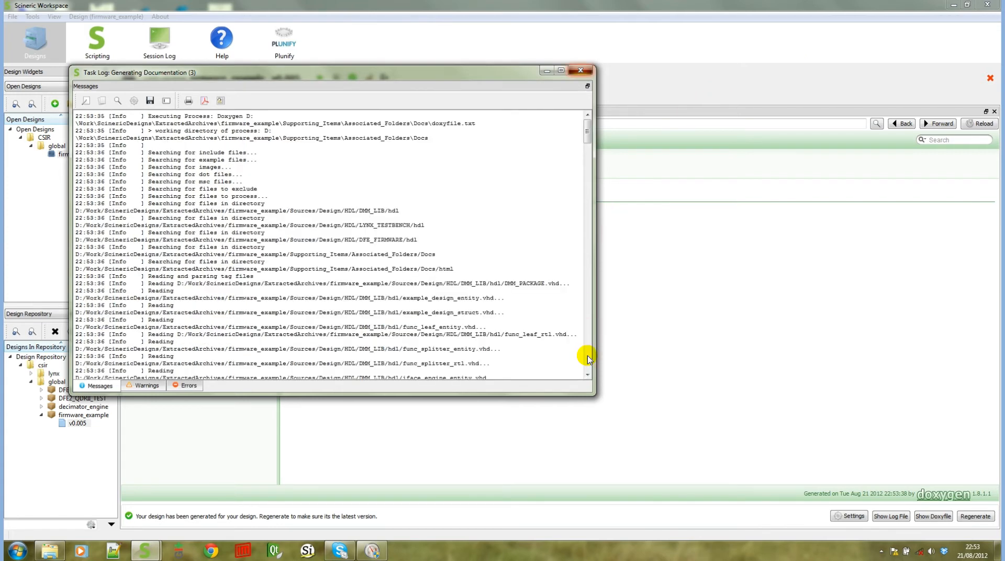
{"action": "left_click", "coordinate": [580, 70]}
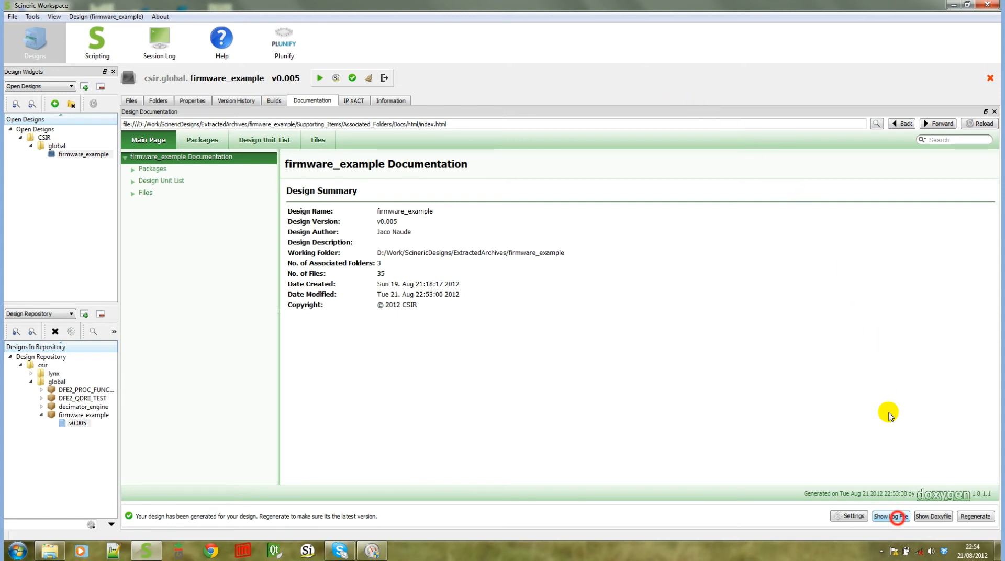
Step: Show the generation log file and the Doxyfile used to build the documentation
{"action": "left_click", "coordinate": [890, 516]}
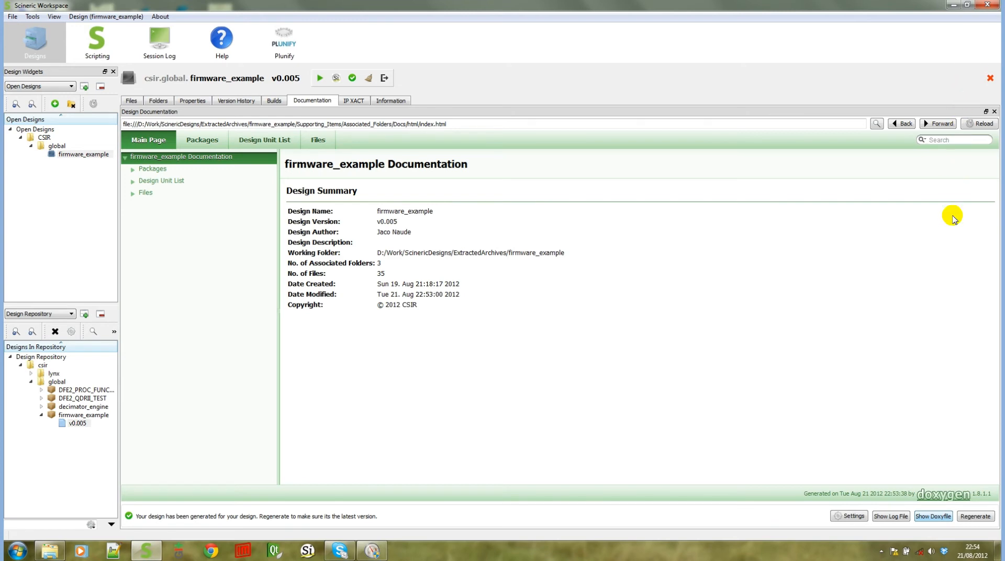
{"action": "left_click", "coordinate": [933, 516]}
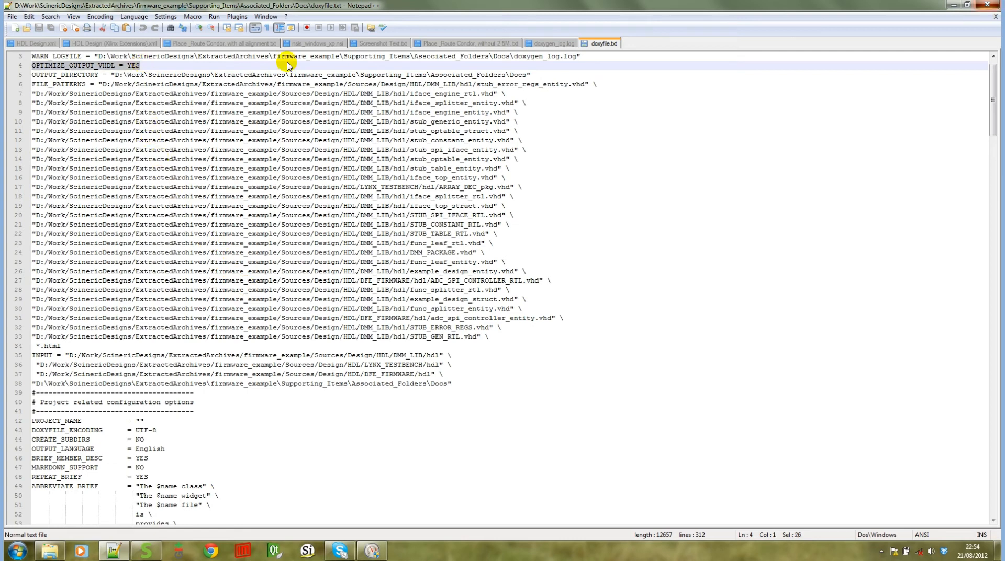
{"action": "mouse_move", "coordinate": [887, 37]}
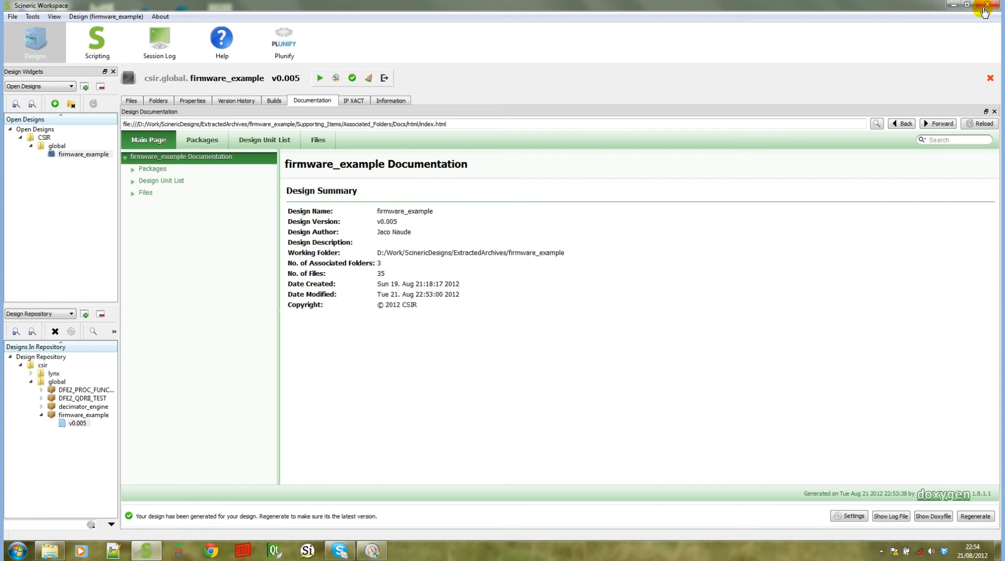
{"action": "mouse_move", "coordinate": [679, 22]}
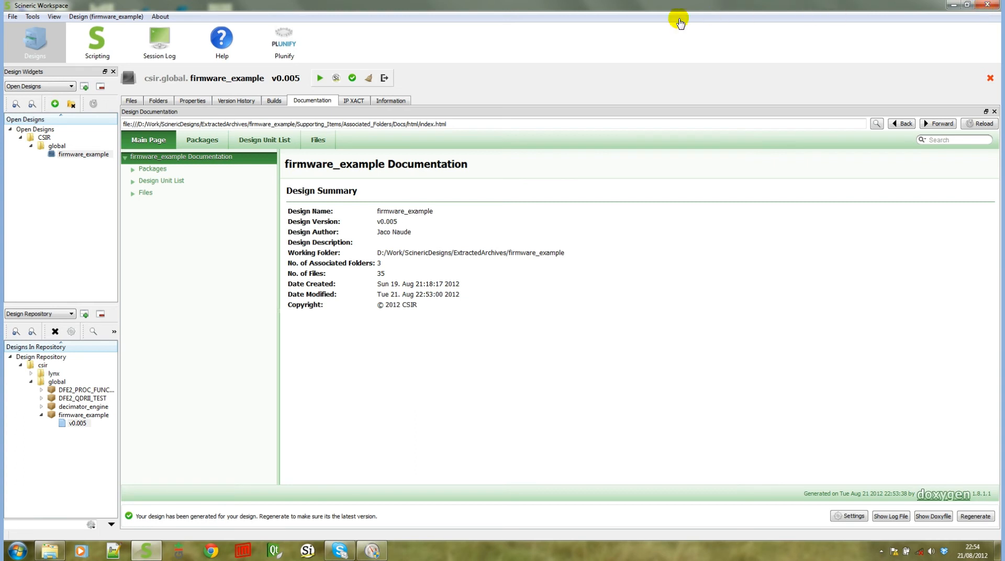
{"action": "mouse_move", "coordinate": [182, 120]}
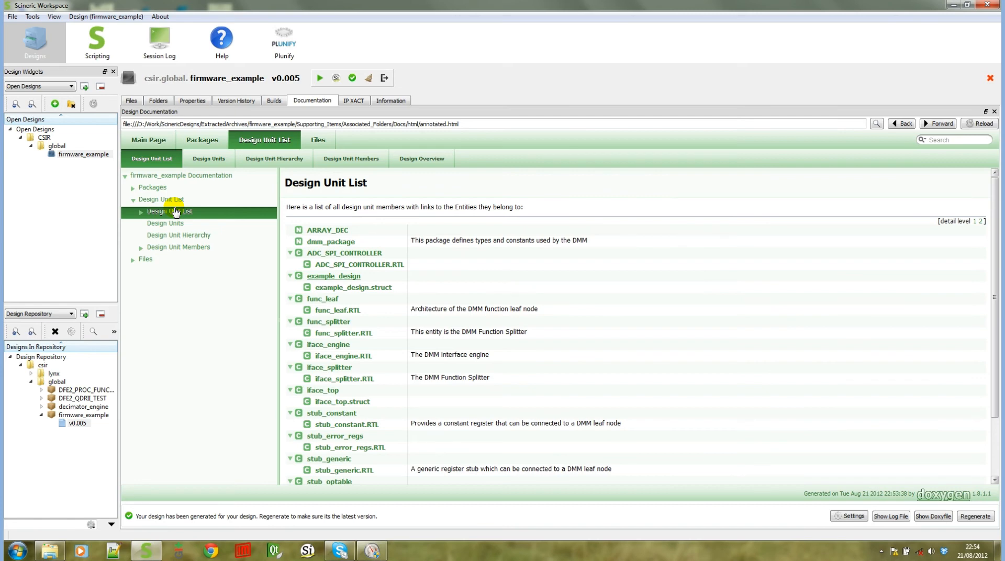
Step: Show the example_design entity reference with its inheritance diagram
{"action": "left_click", "coordinate": [333, 277]}
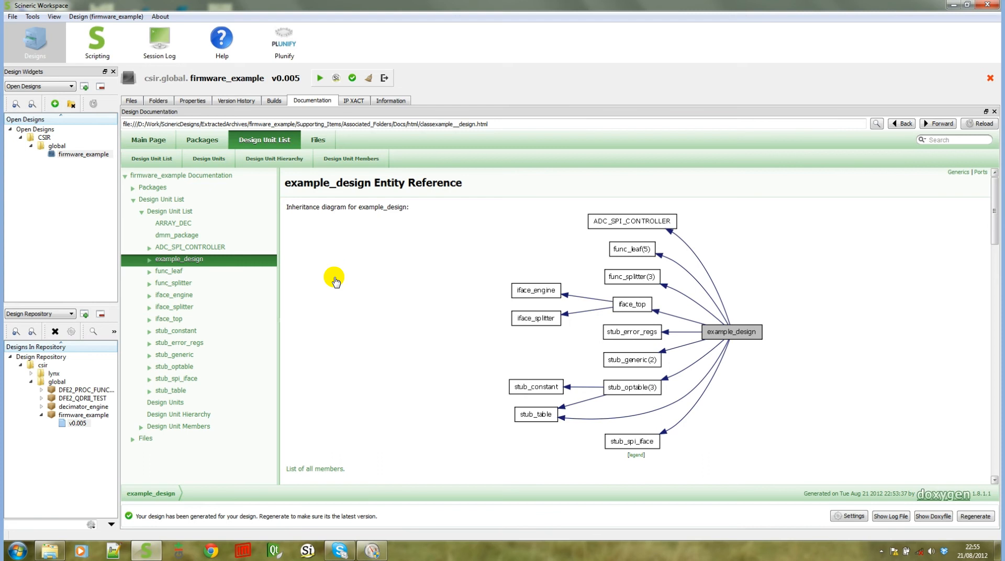
{"action": "mouse_move", "coordinate": [402, 278]}
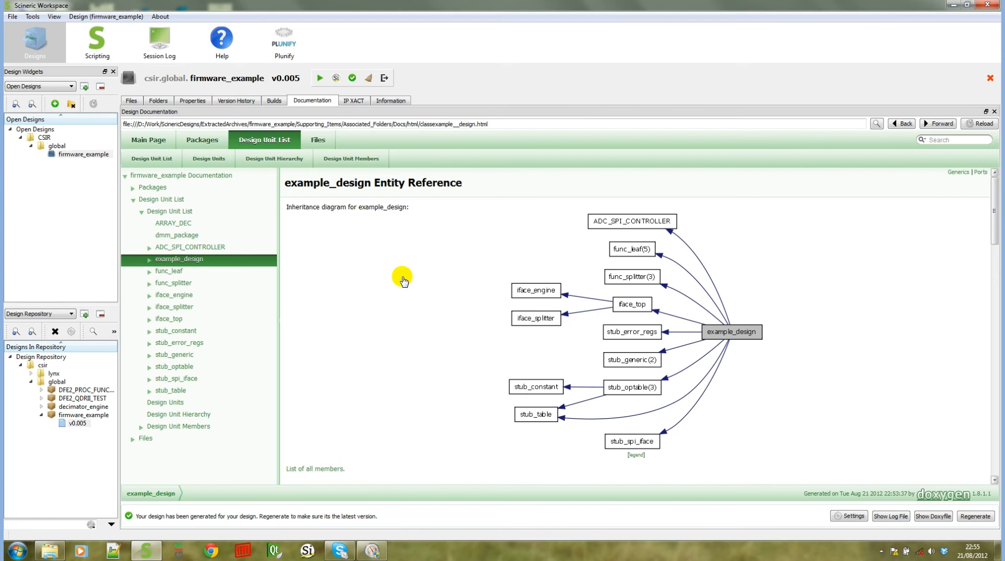
Step: Browse the func_leaf entity reference and its VHDL source, then return to the Main Page
{"action": "left_click", "coordinate": [168, 272]}
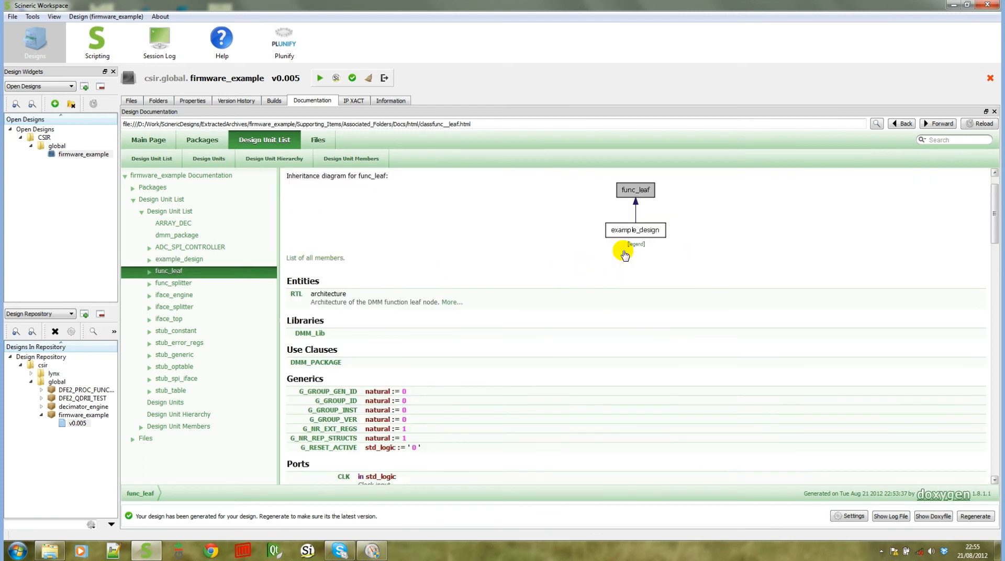
{"action": "scroll", "scroll_direction": "down", "scroll_amount": 3}
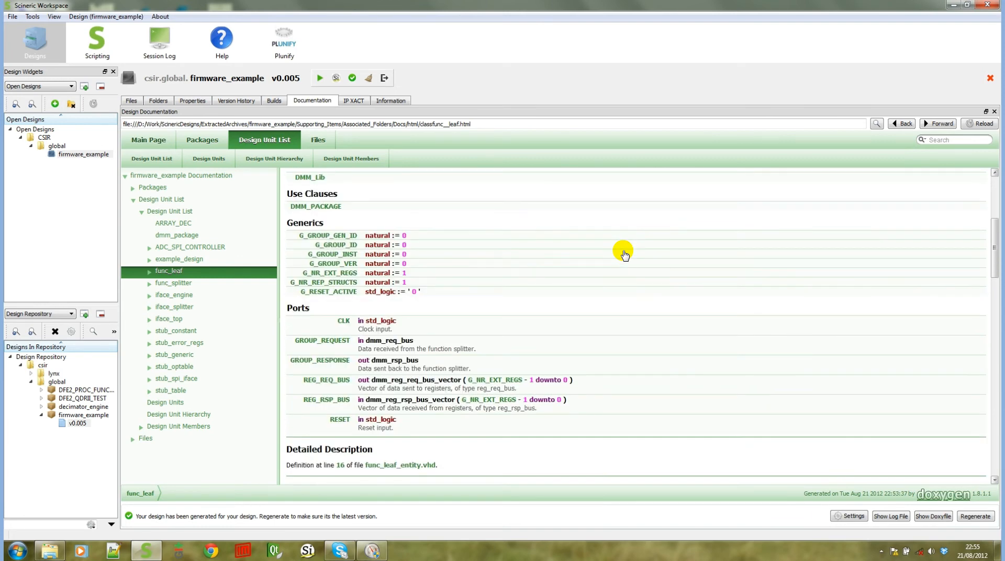
{"action": "scroll", "scroll_direction": "down", "scroll_amount": 3}
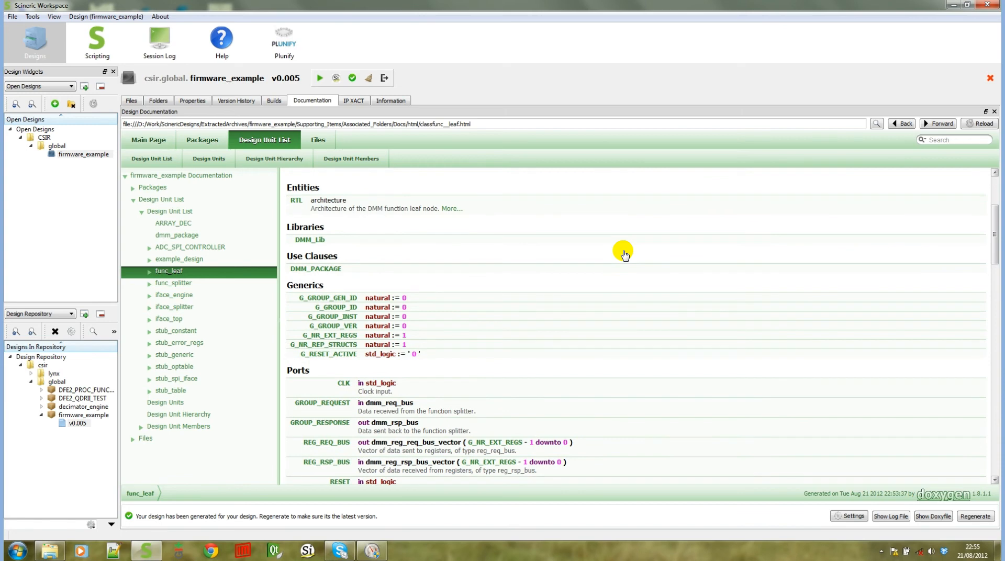
{"action": "scroll", "scroll_direction": "down", "scroll_amount": 3}
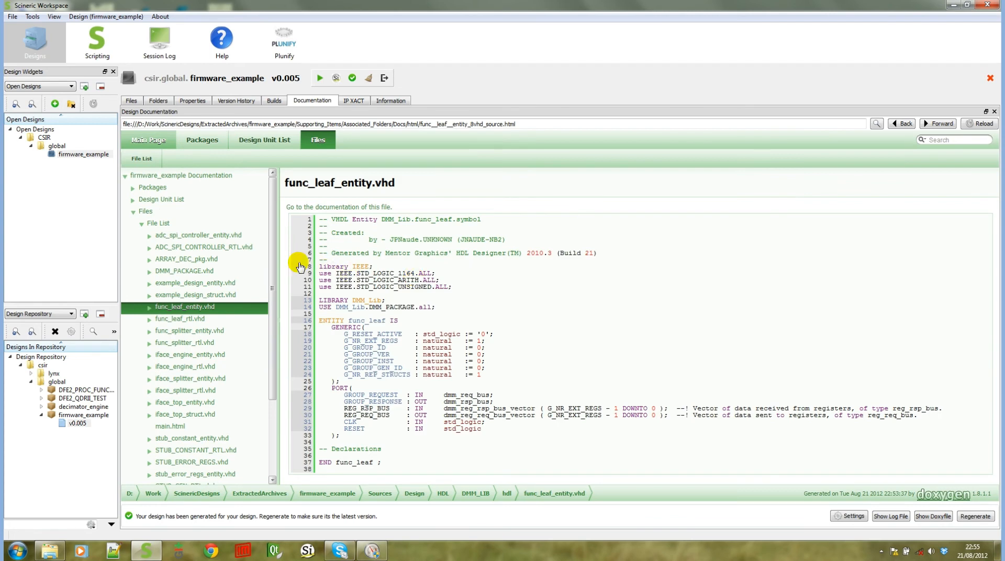
{"action": "left_click", "coordinate": [148, 140]}
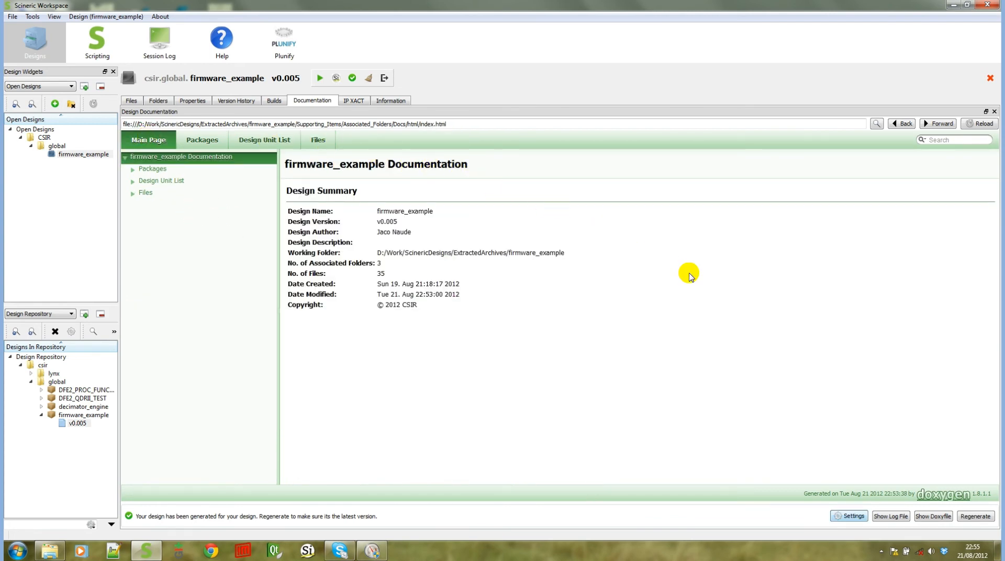
Step: In Settings under Designs > Documentation, view the Frontpage template, then load the Doxyfile template
{"action": "left_click", "coordinate": [848, 516]}
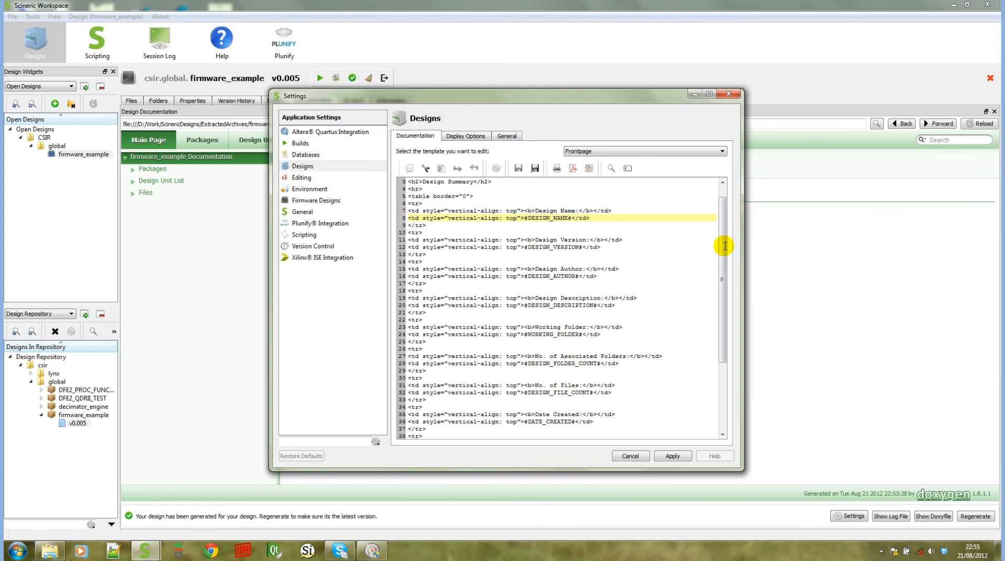
{"action": "double_click", "coordinate": [550, 218]}
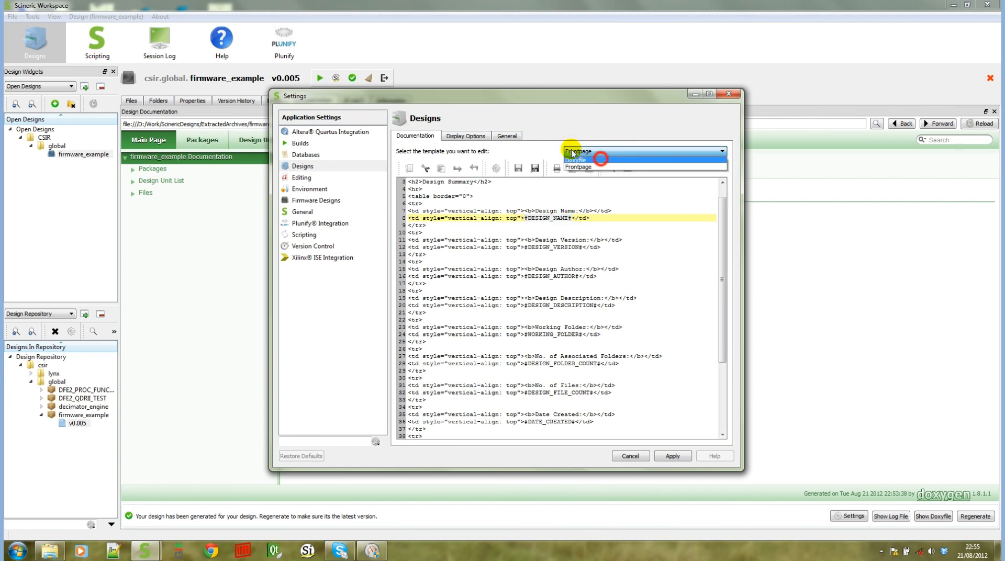
{"action": "left_click", "coordinate": [576, 161]}
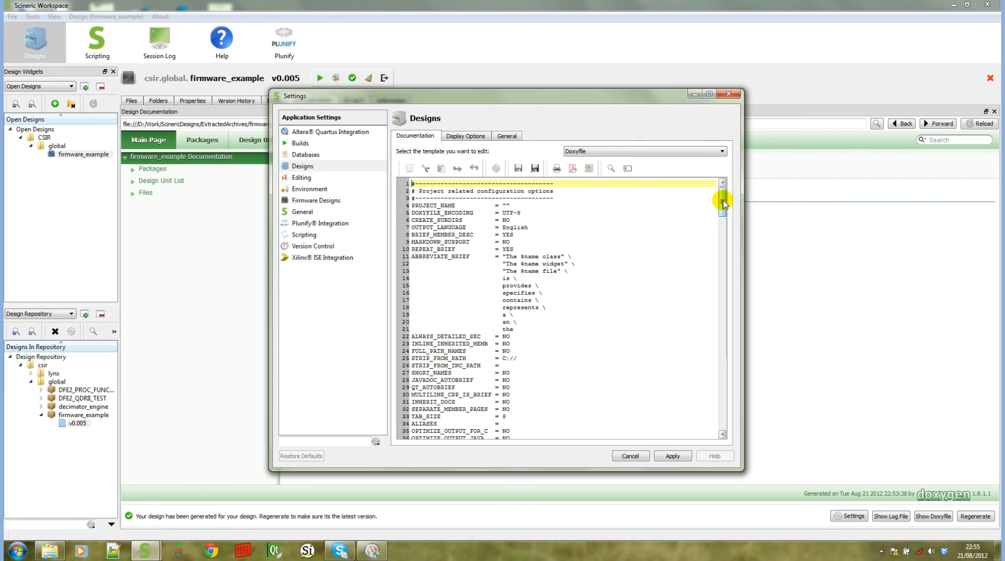